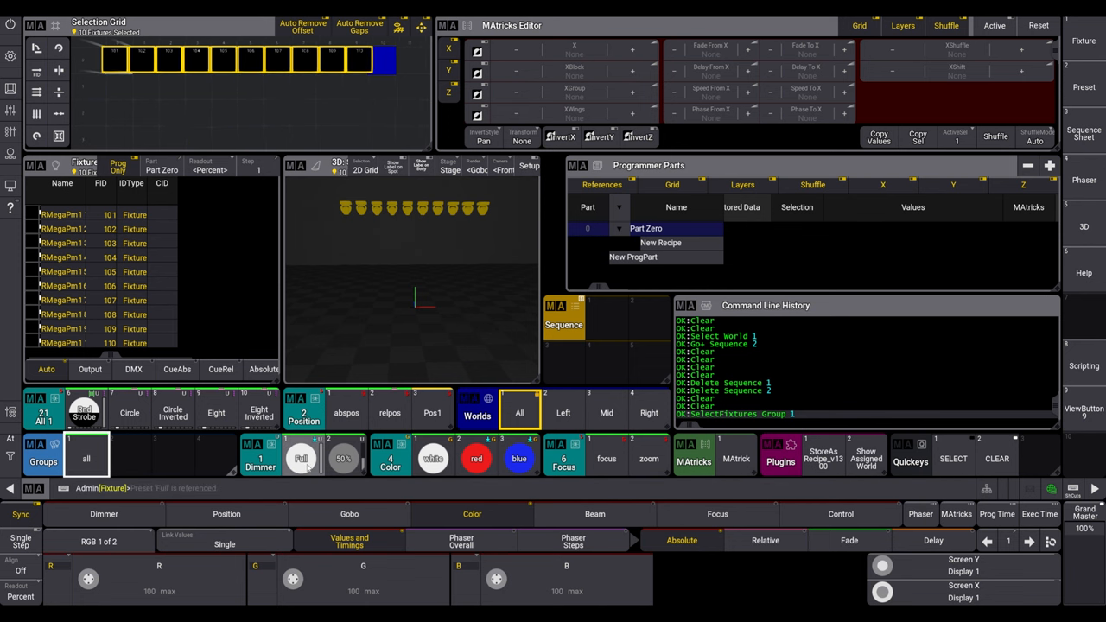
Store the group-at-full recipe as Sequence 1 via the plugin, then select the Mid world
click(300, 458)
text(s)
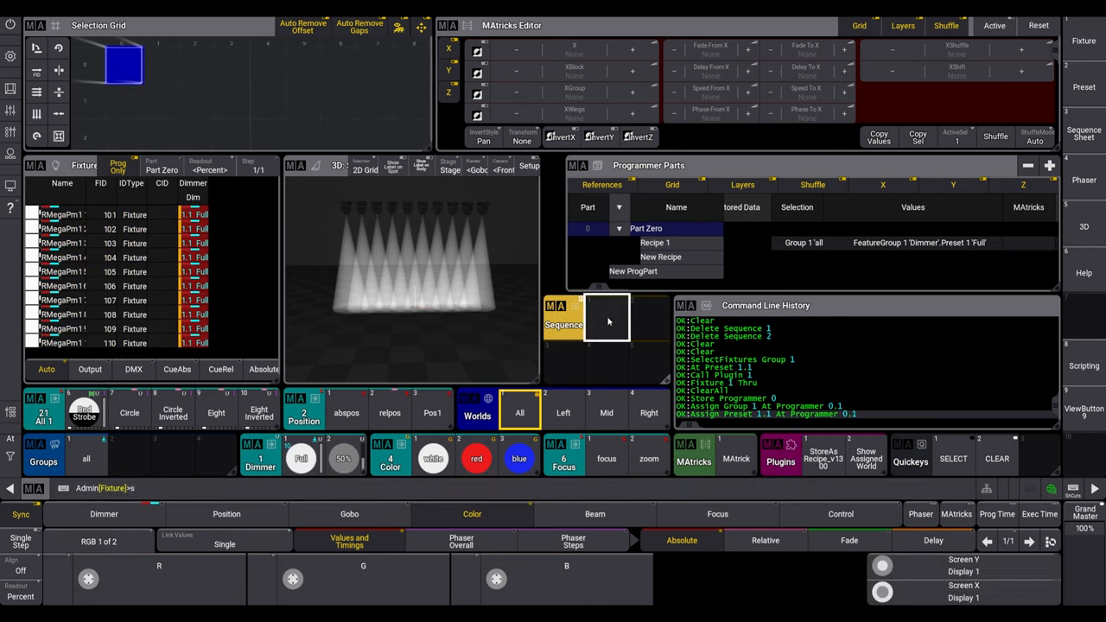
click(606, 320)
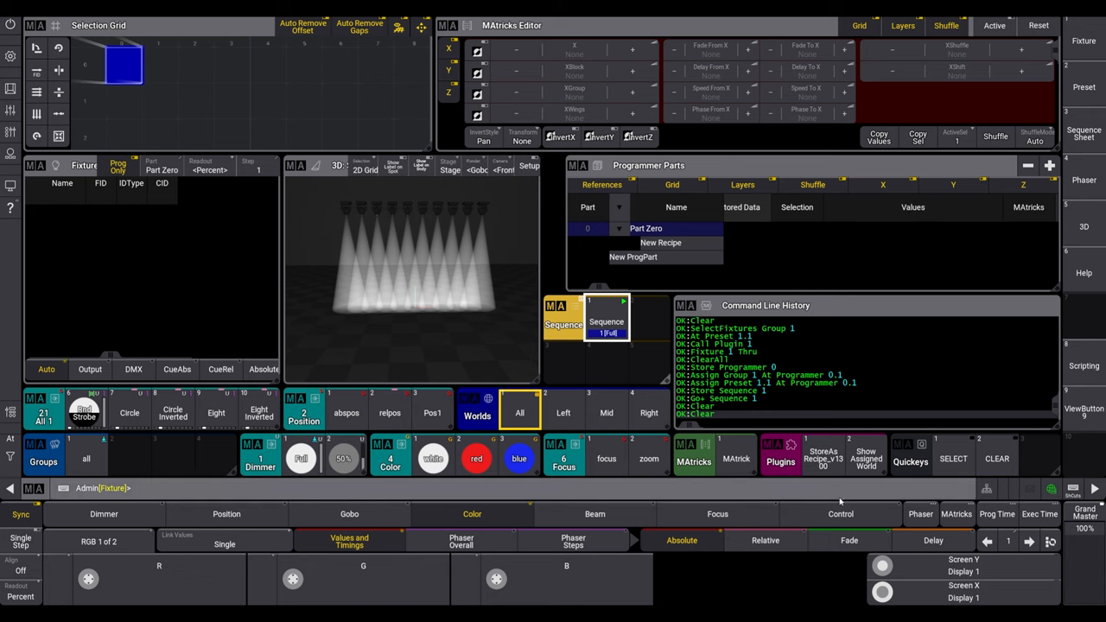
click(605, 411)
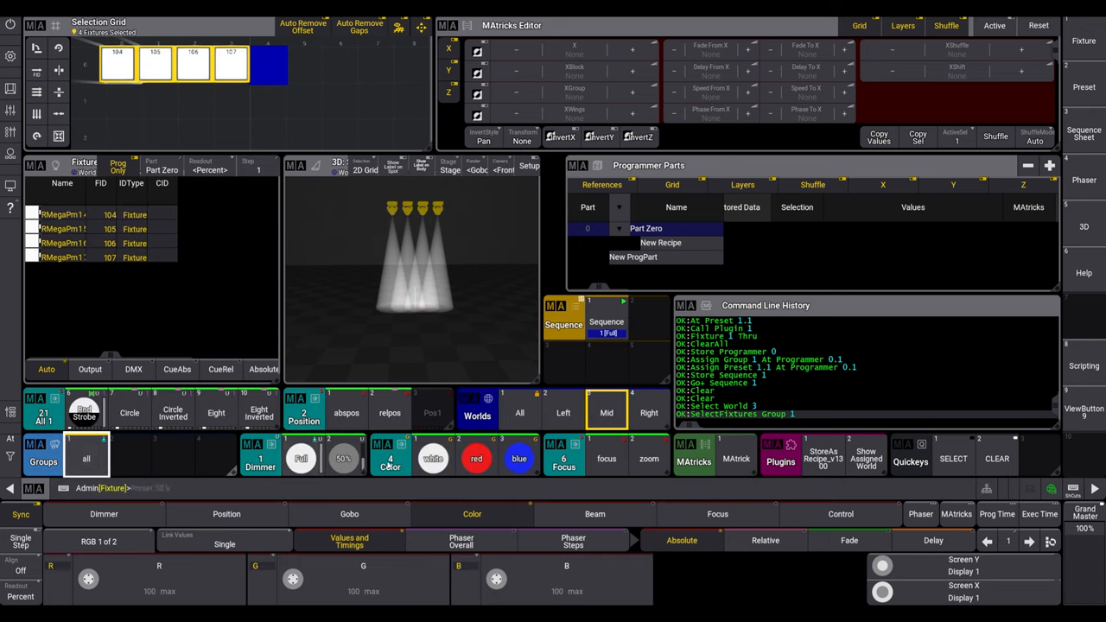
Add a Red-preset recipe line on the Mid world into Sequence 1
click(477, 456)
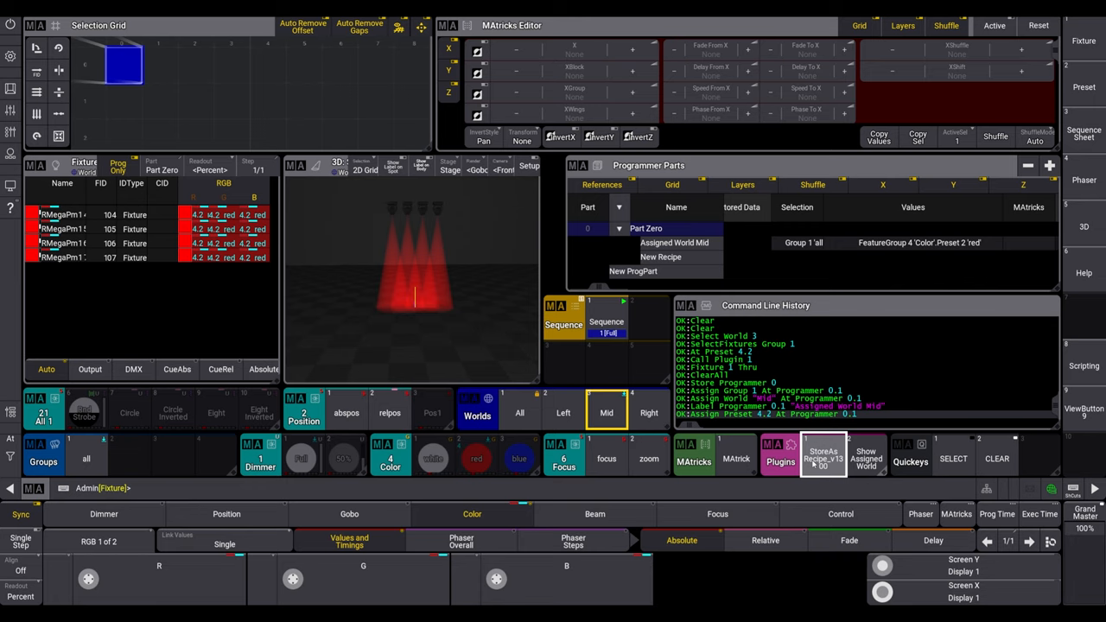
click(677, 242)
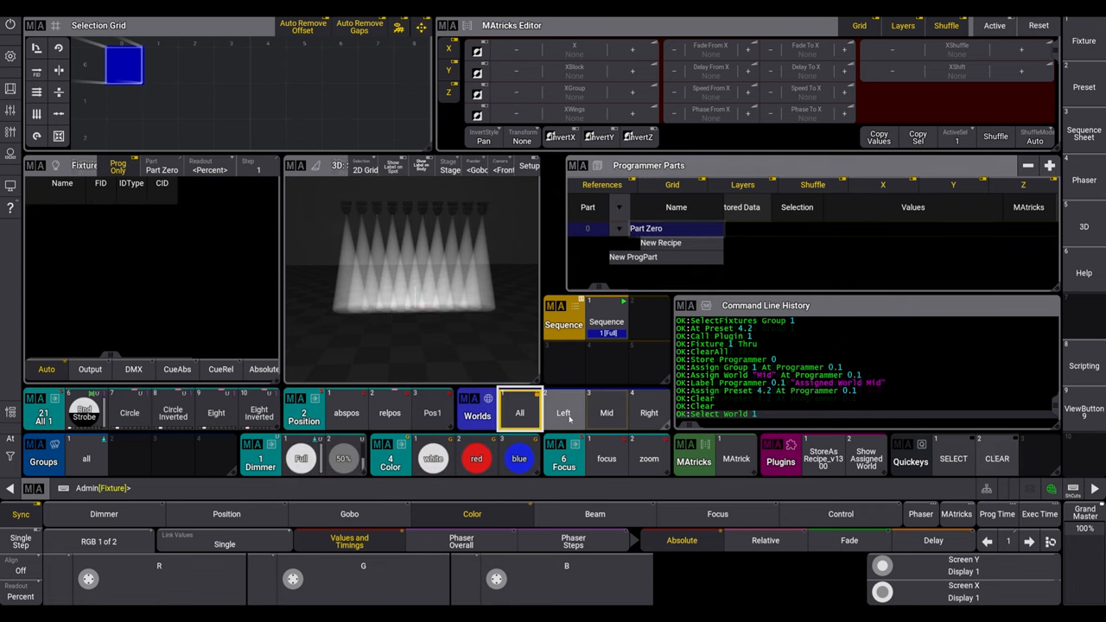
Store the red/blue preset recipe as Sequence 2, return to World All and select the red fixtures
click(476, 456)
text(g)
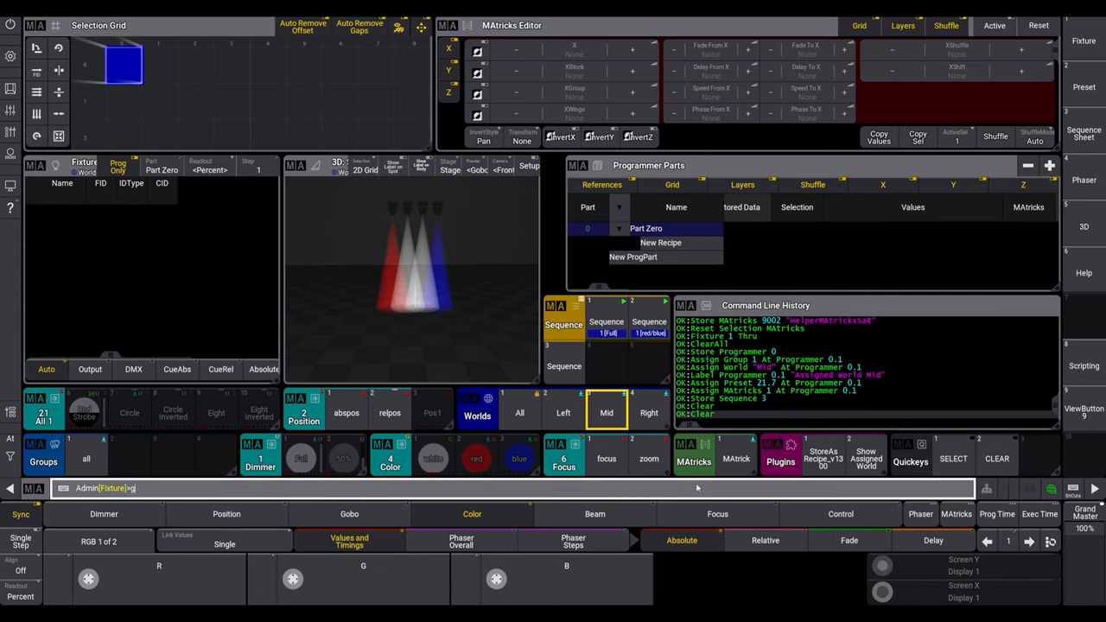
click(520, 411)
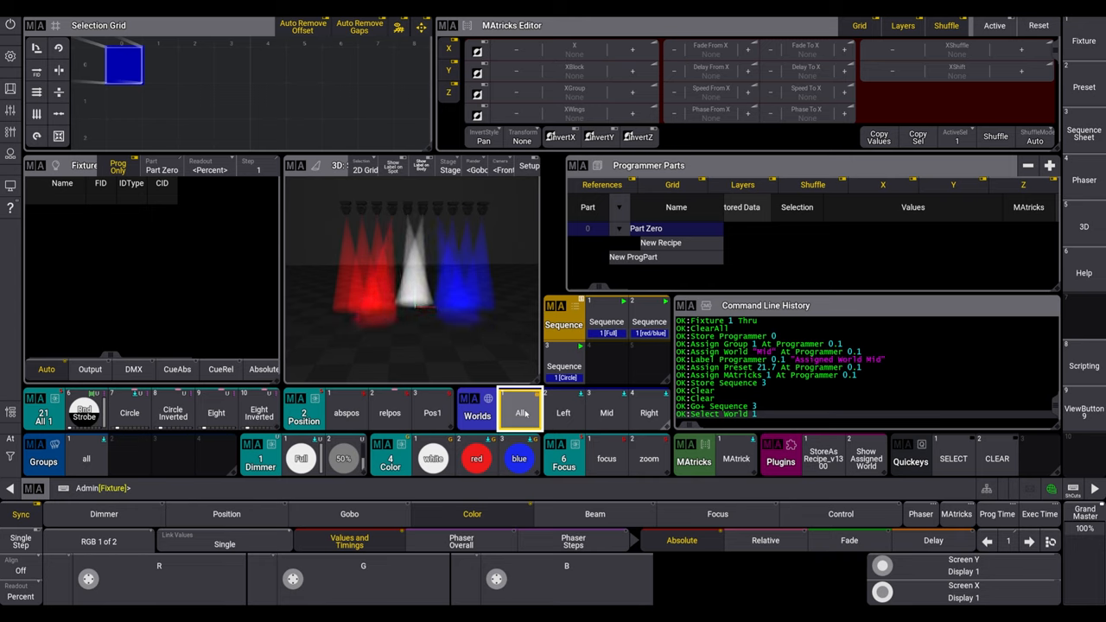
click(518, 409)
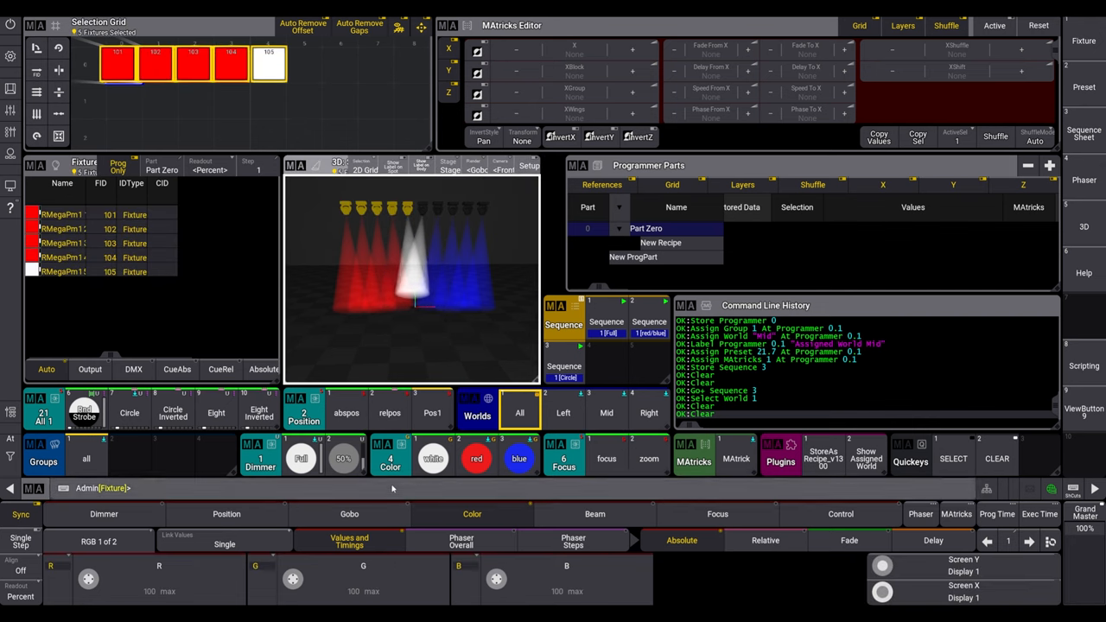
Store red fixtures as World 2, merge blue into World 4, overwrite World 5 with both
click(563, 413)
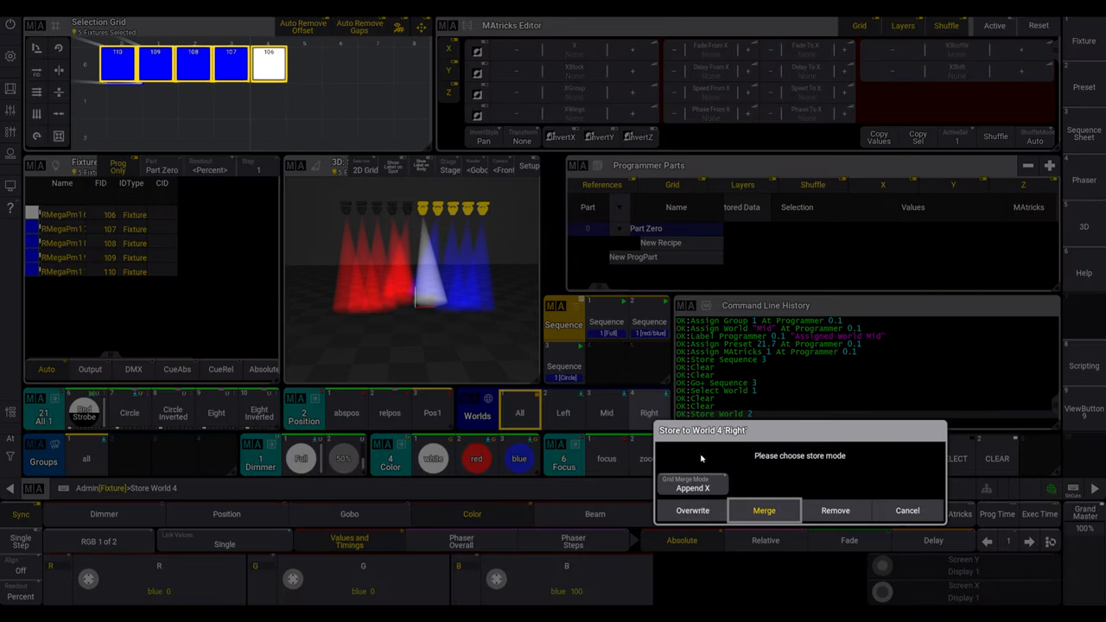
click(763, 511)
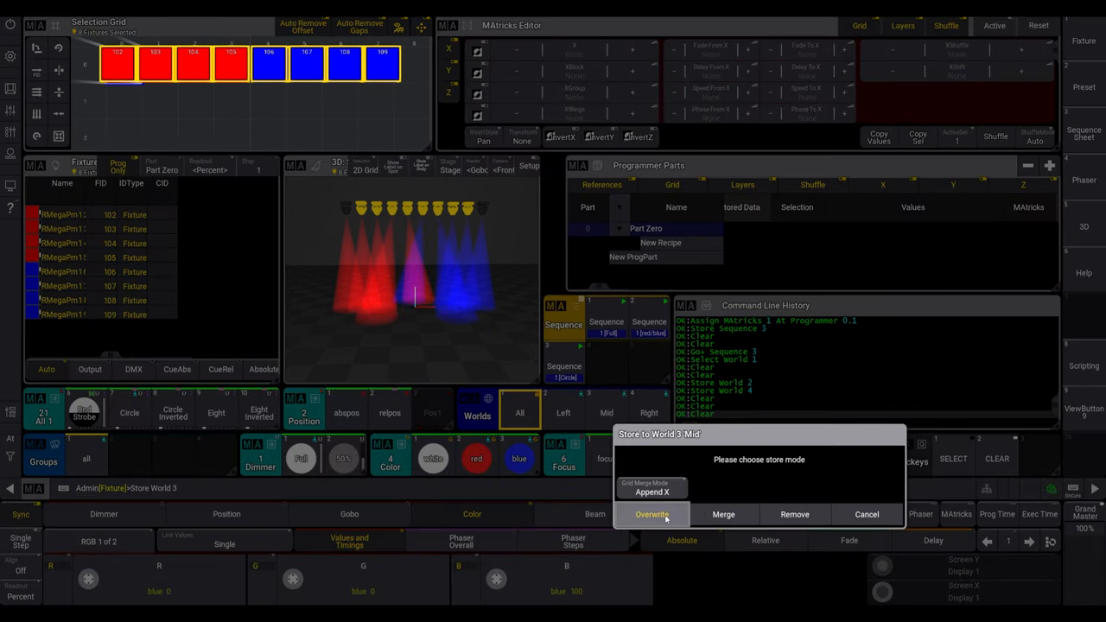
click(651, 515)
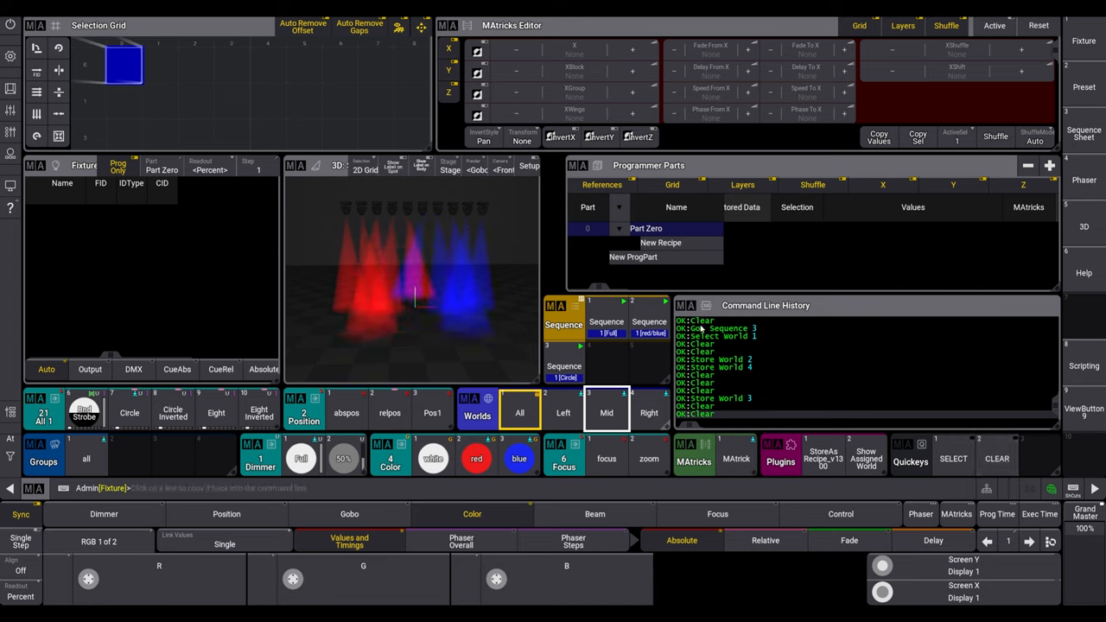
click(649, 323)
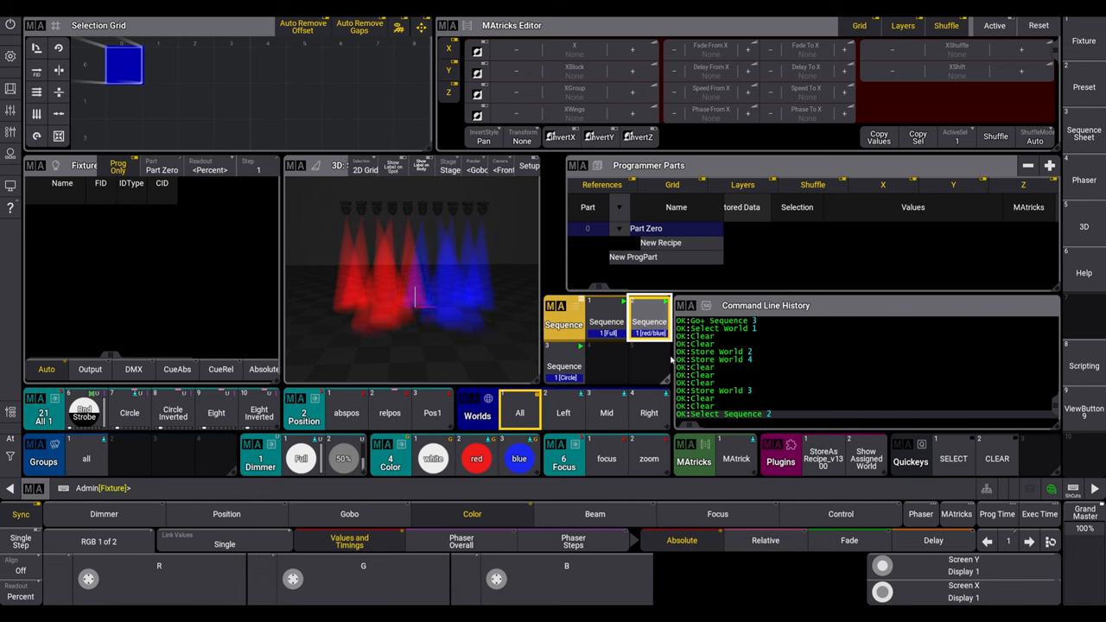
click(867, 454)
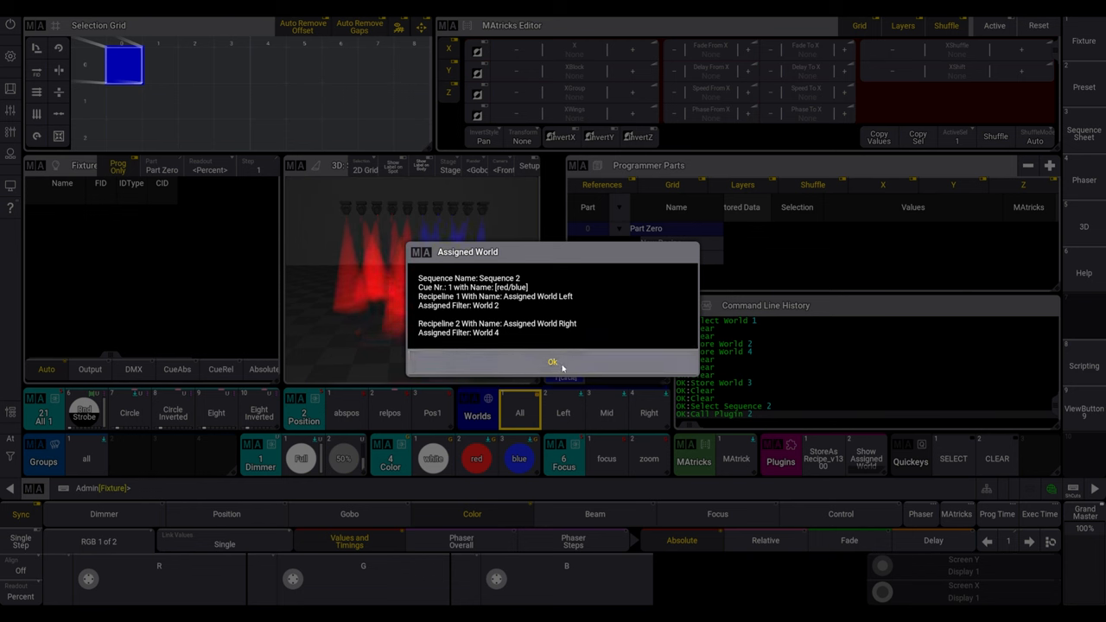
click(552, 361)
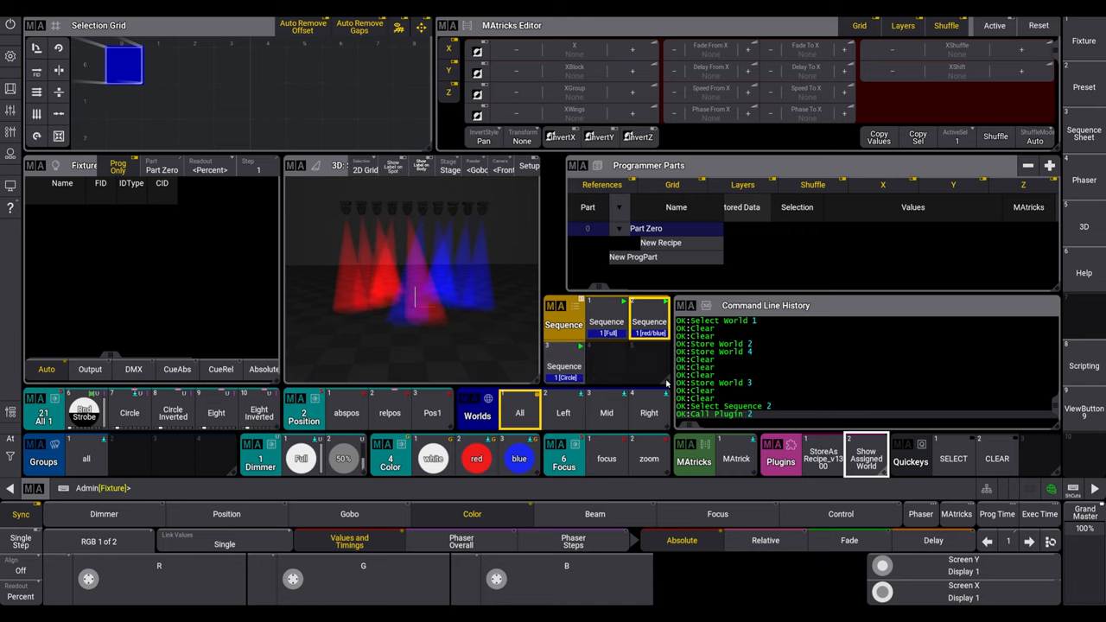